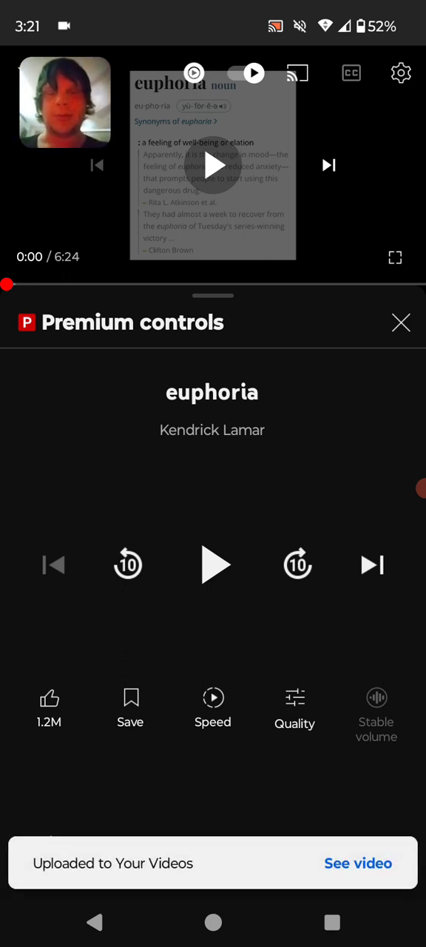
Step: Play euphoria, pause it at 0:05, then resume playback
click(213, 565)
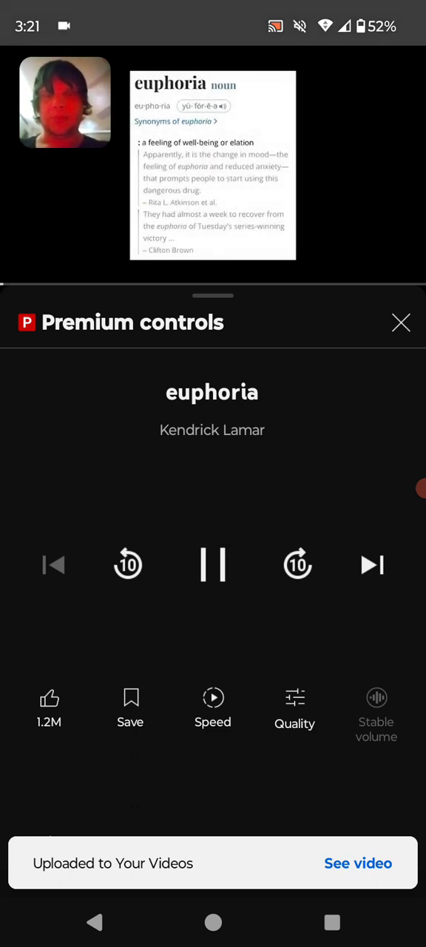
click(212, 565)
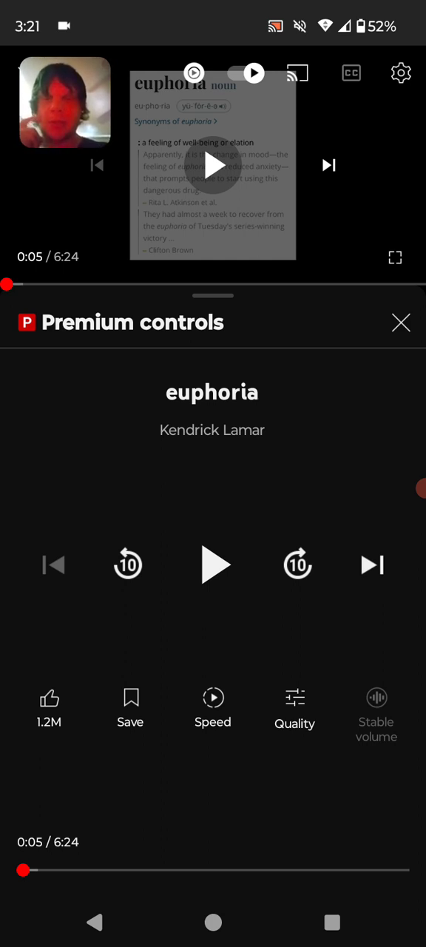
click(213, 564)
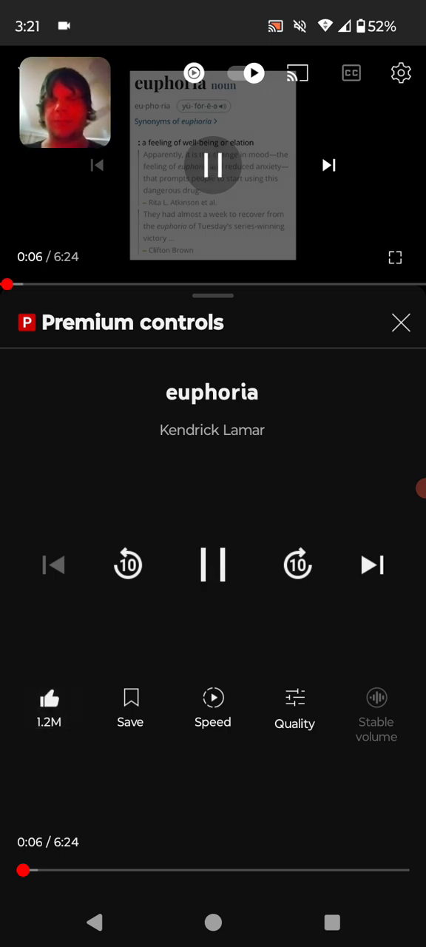
Step: Save euphoria to the Good Lyricist playlist and confirm with Done
click(130, 707)
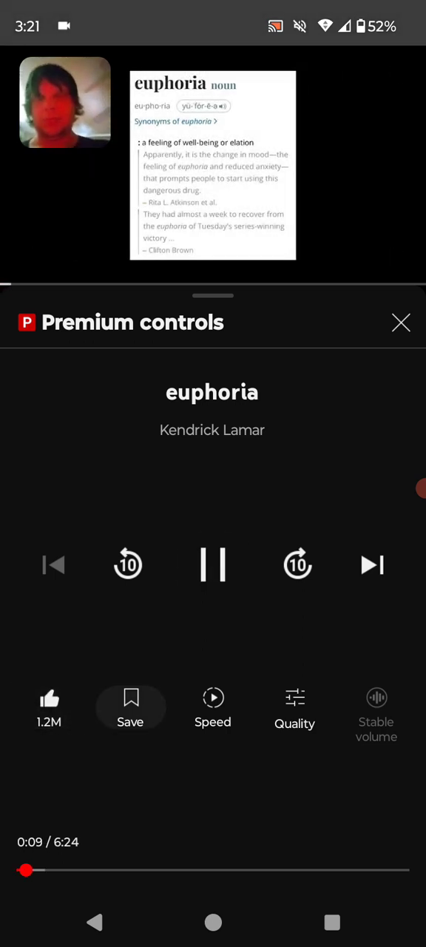
click(130, 709)
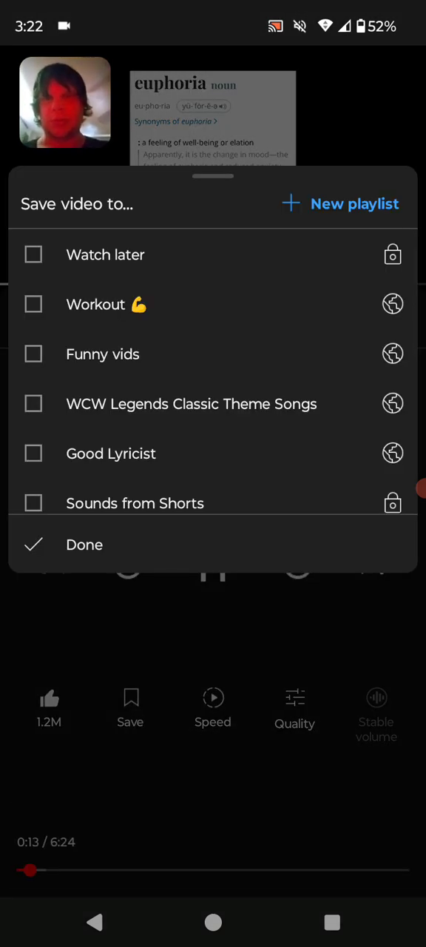
click(34, 454)
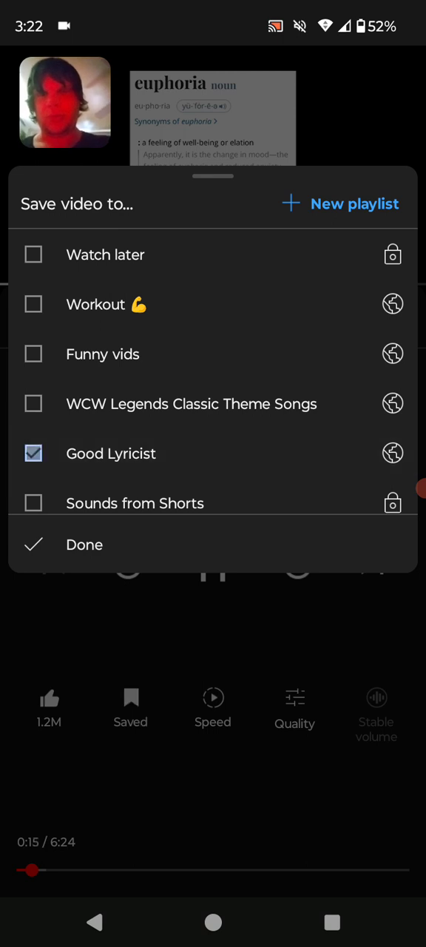
click(84, 544)
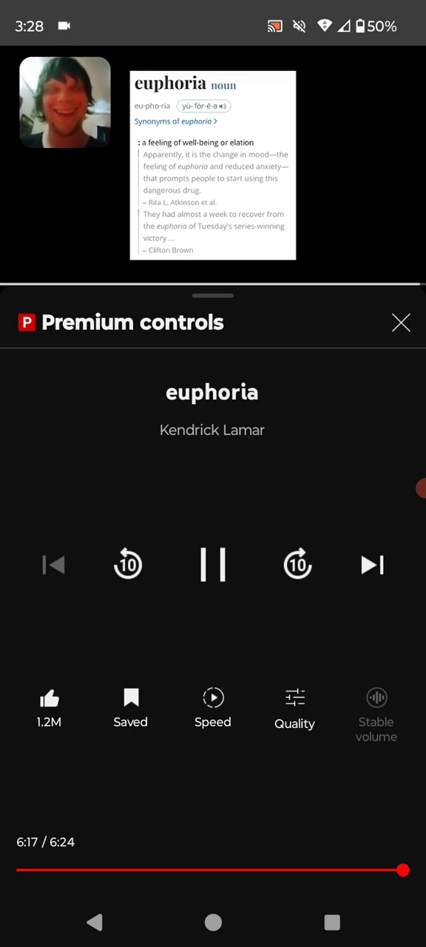
Step: Pause euphoria at 6:22 of 6:24 from the Premium controls
click(214, 564)
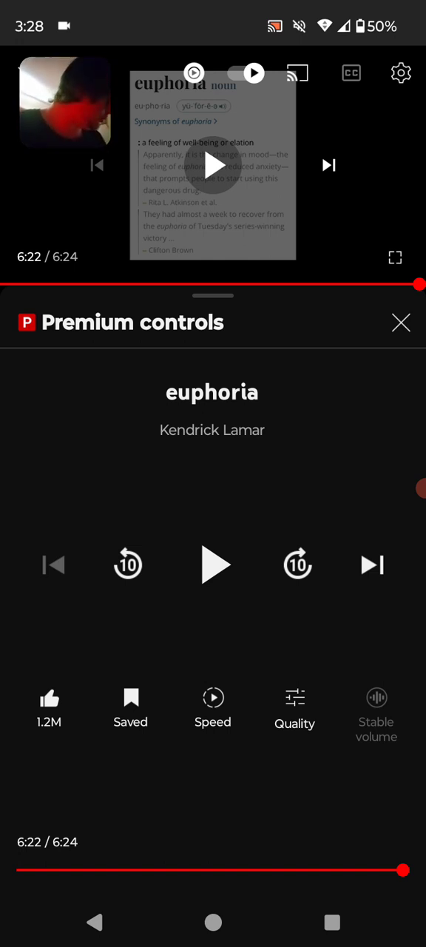